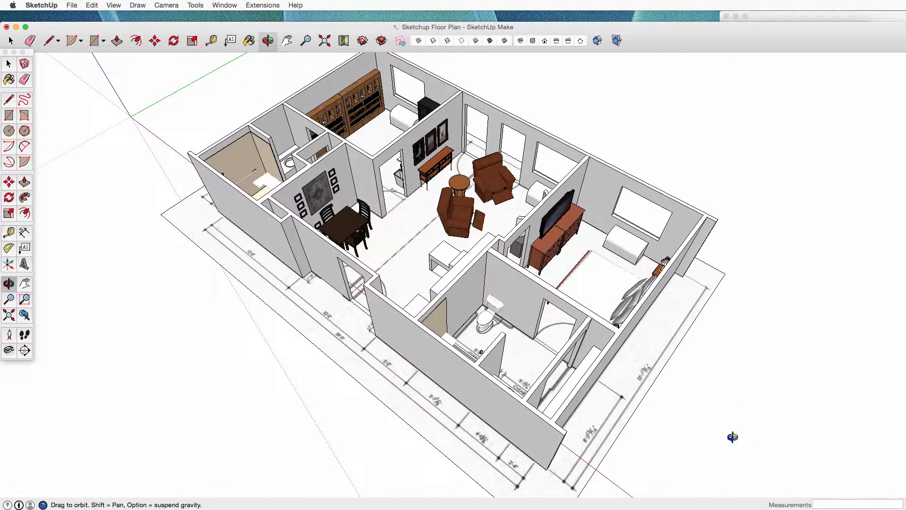
mouse_move(688, 443)
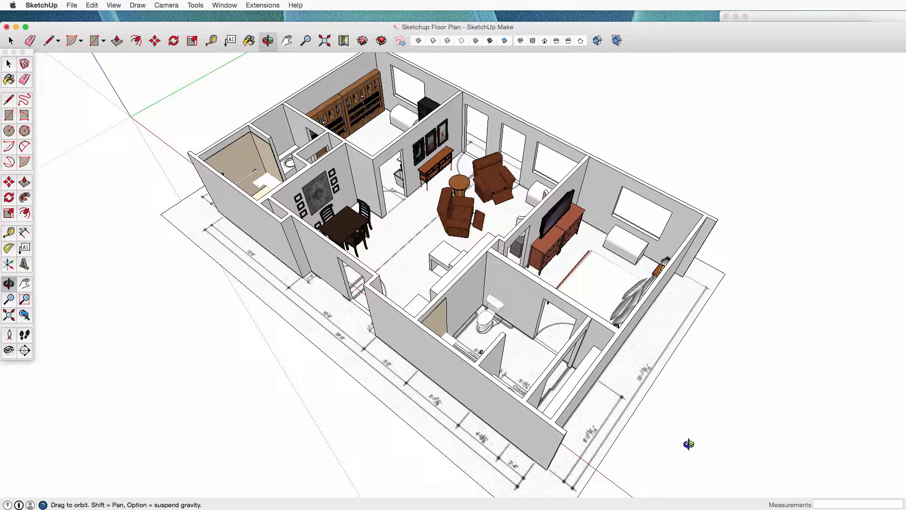
mouse_move(664, 443)
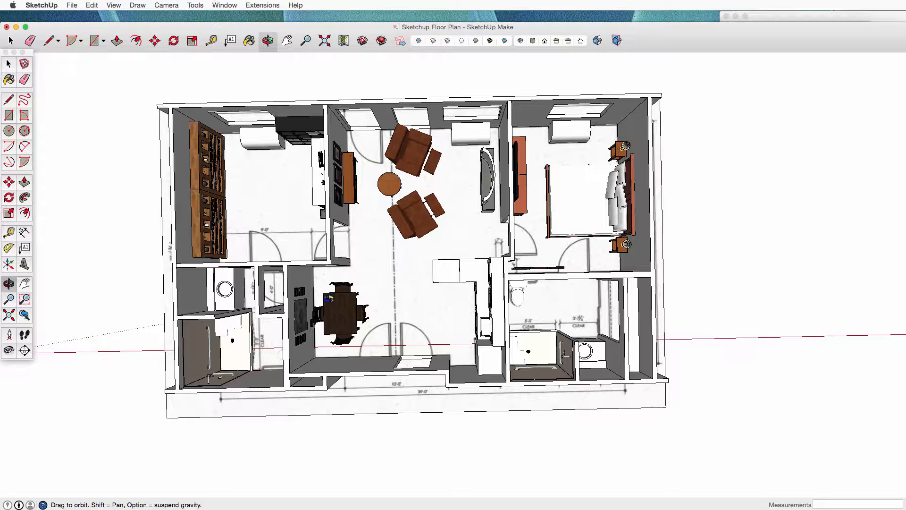
mouse_move(422, 345)
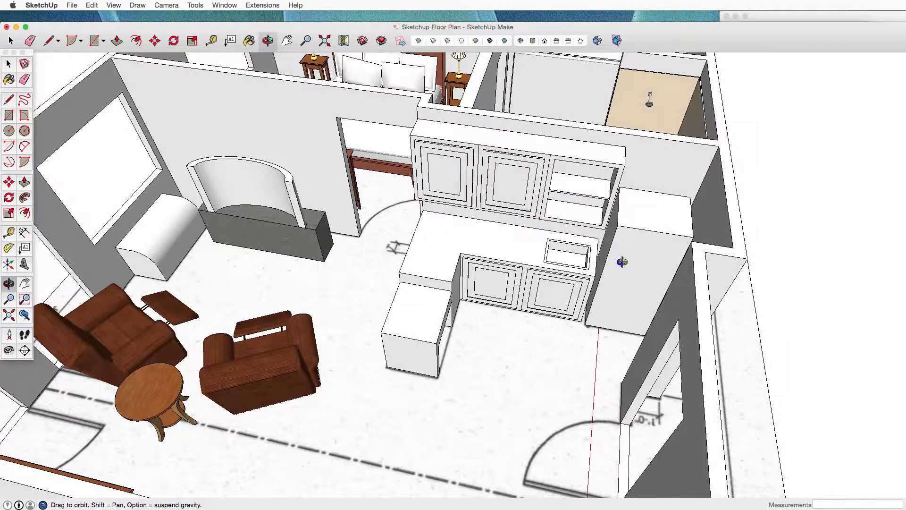
mouse_move(572, 256)
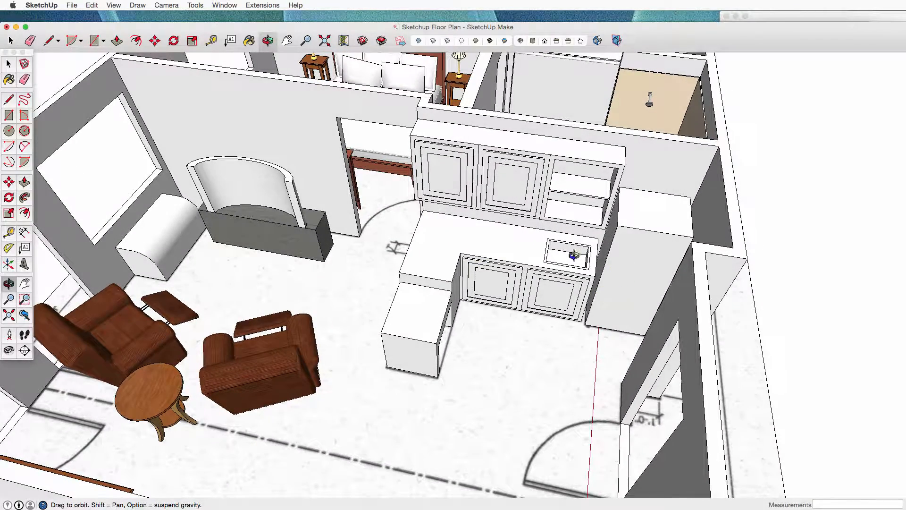
mouse_move(497, 292)
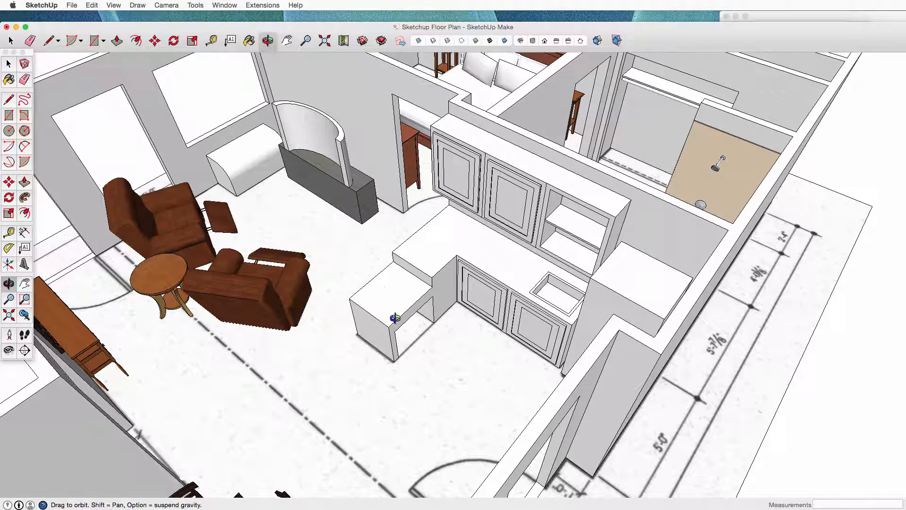
mouse_move(358, 277)
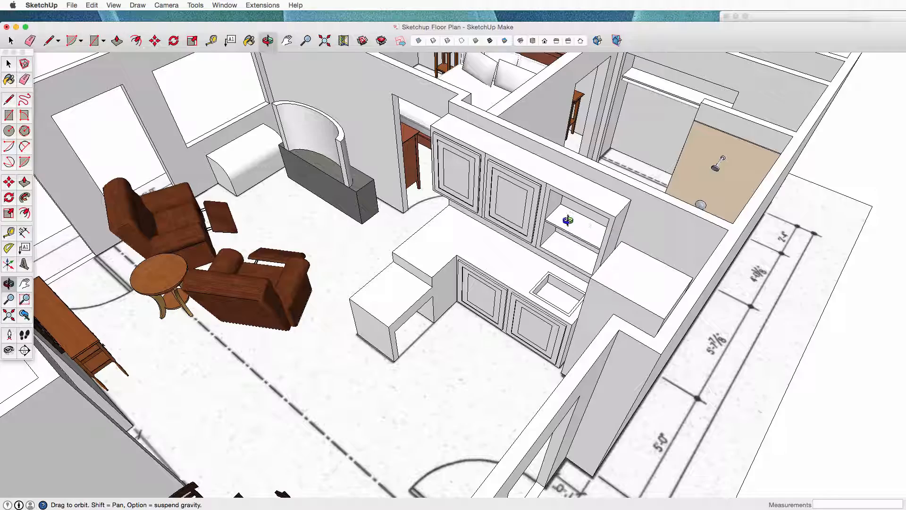
mouse_move(495, 309)
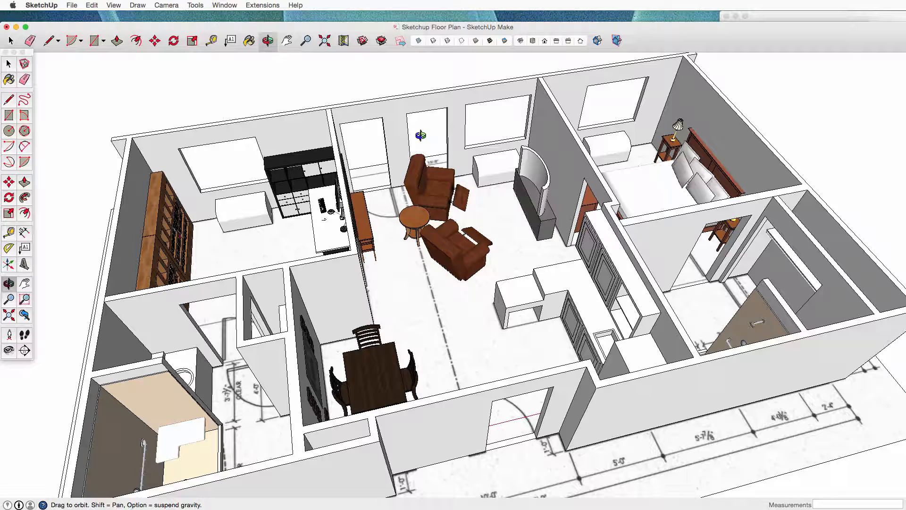
mouse_move(503, 123)
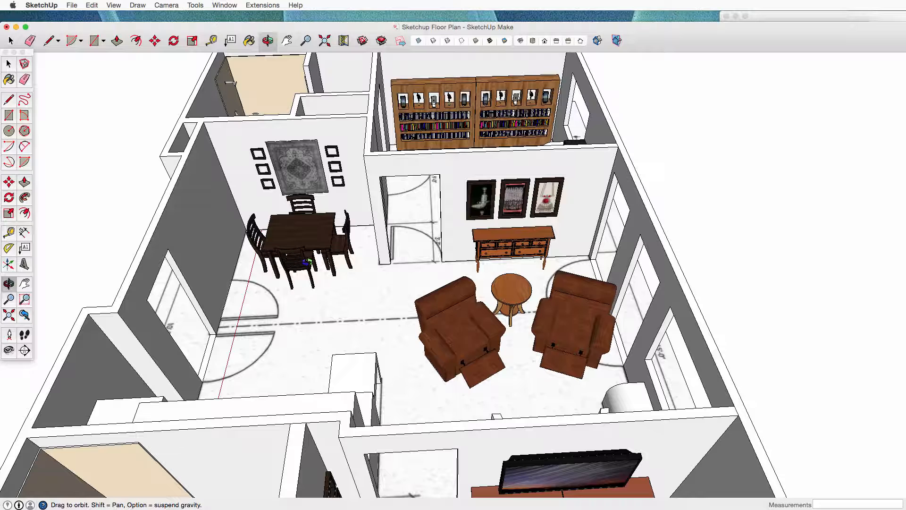
mouse_move(304, 231)
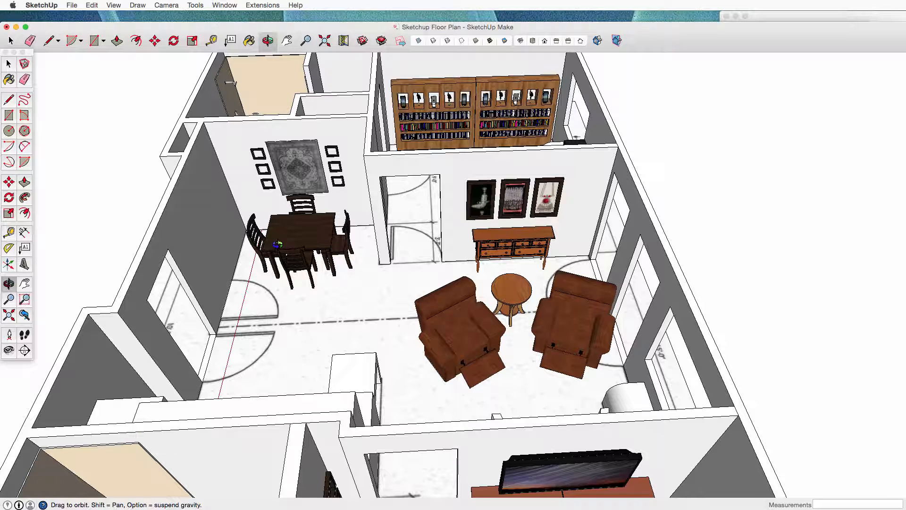
mouse_move(248, 159)
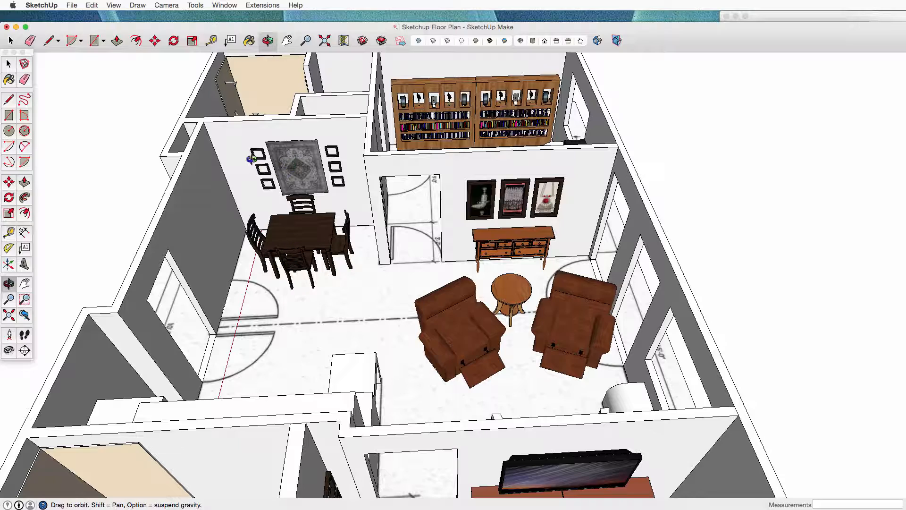
mouse_move(464, 195)
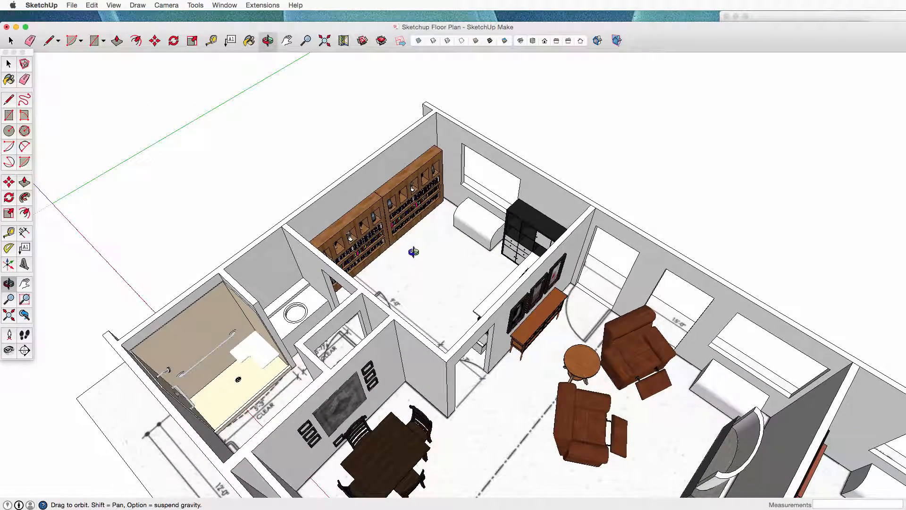
mouse_move(424, 279)
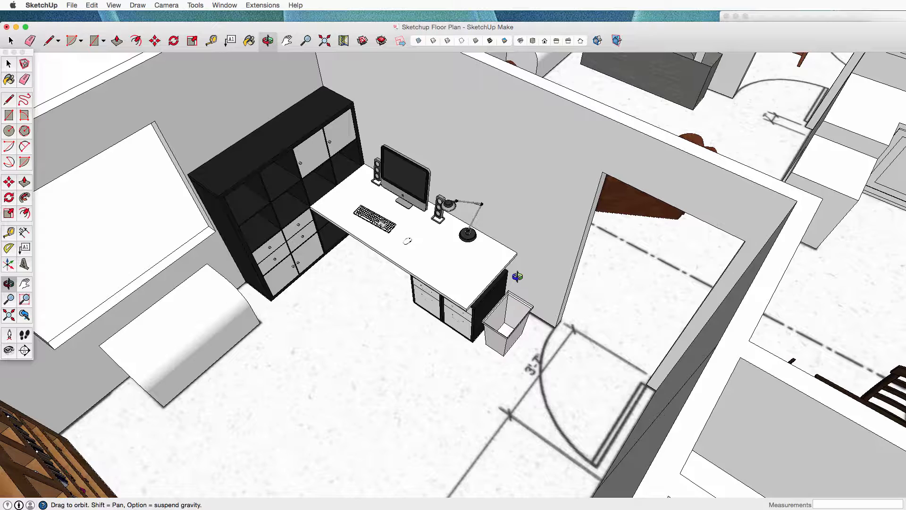
mouse_move(333, 249)
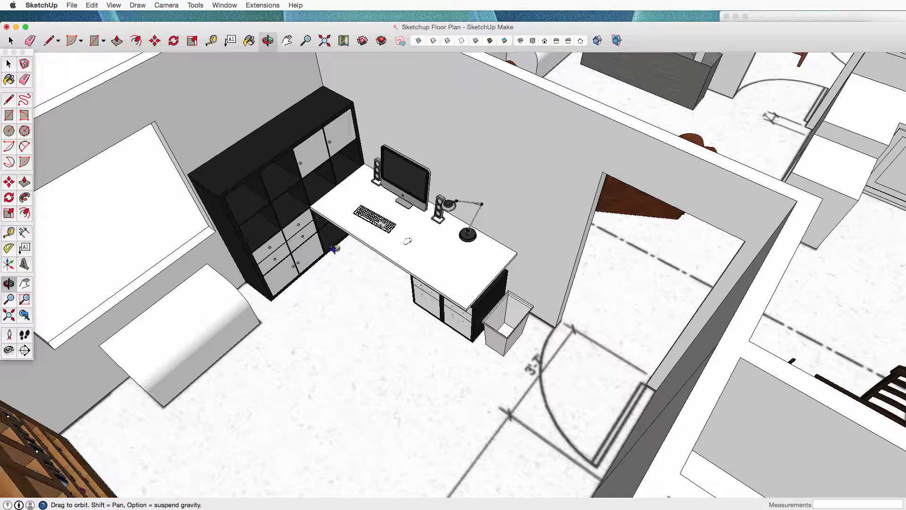
mouse_move(296, 250)
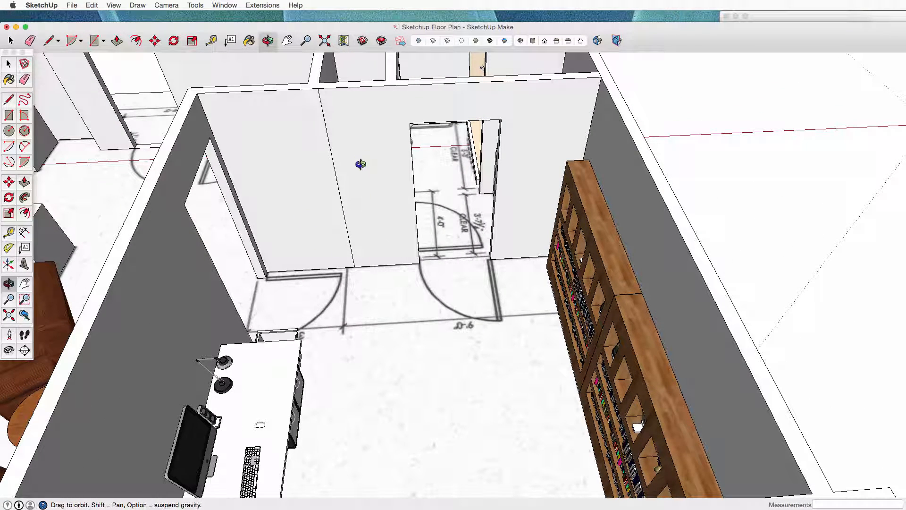
mouse_move(397, 174)
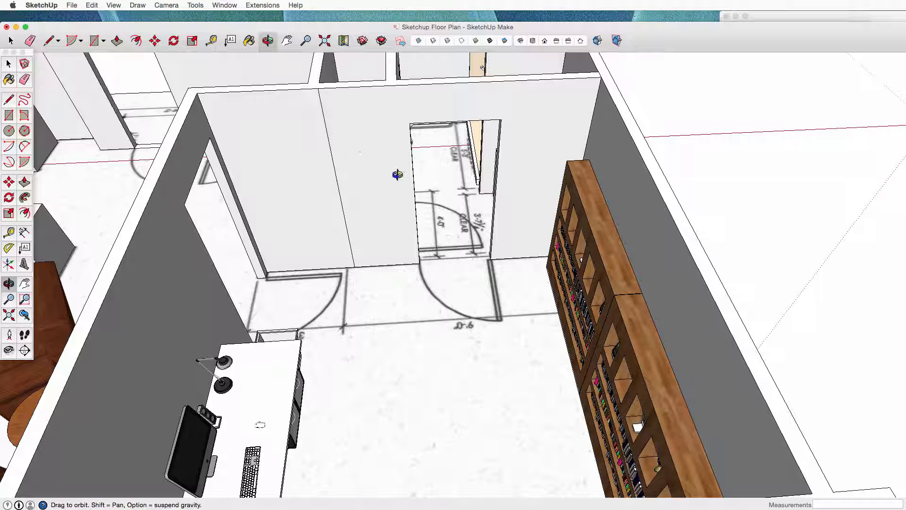
mouse_move(398, 260)
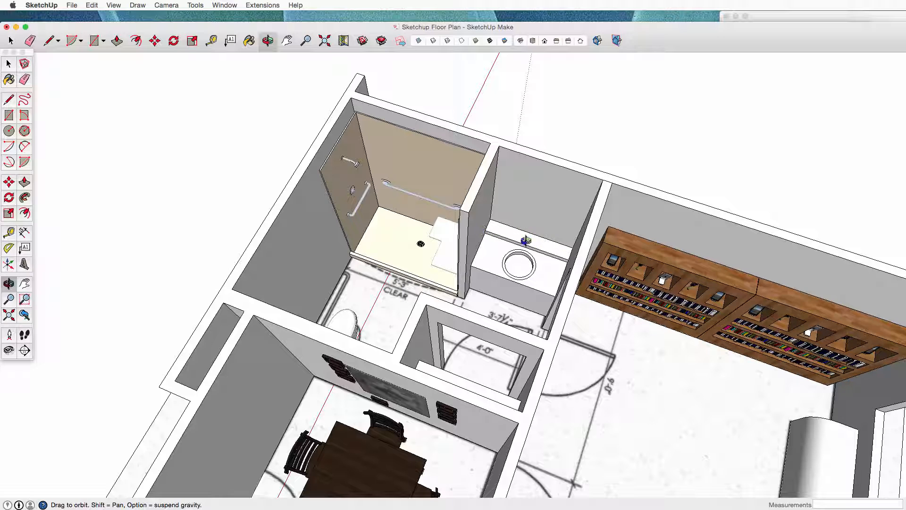
mouse_move(509, 247)
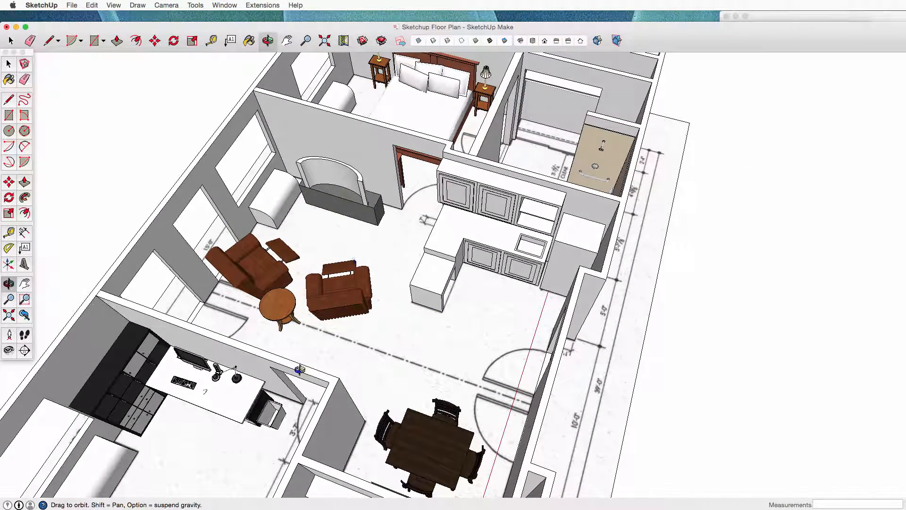
mouse_move(381, 410)
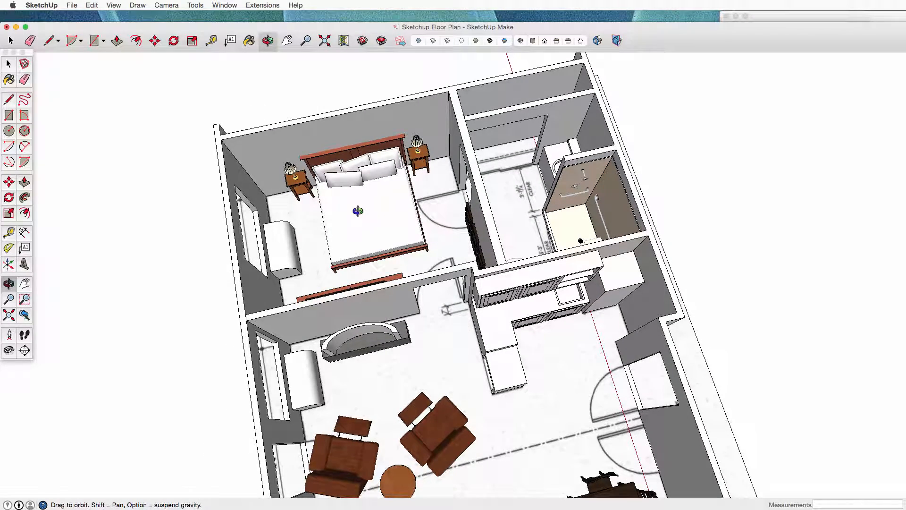
mouse_move(323, 276)
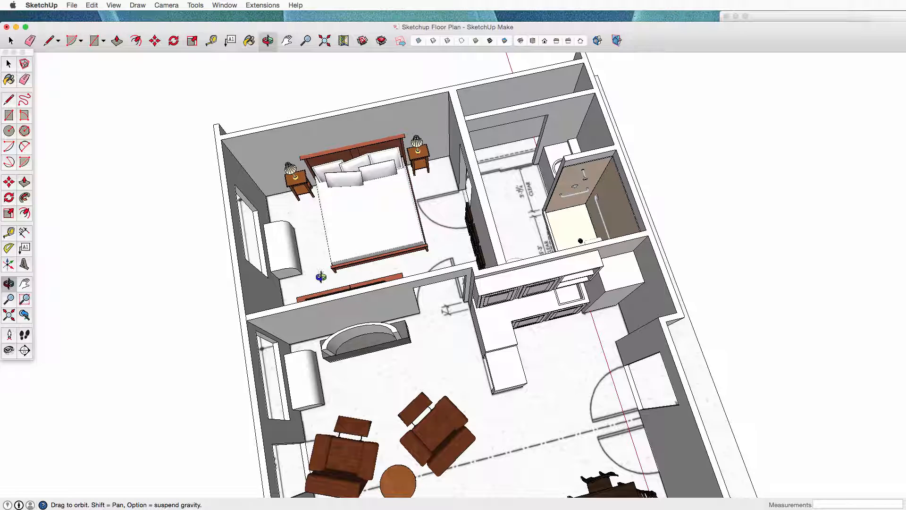
mouse_move(296, 206)
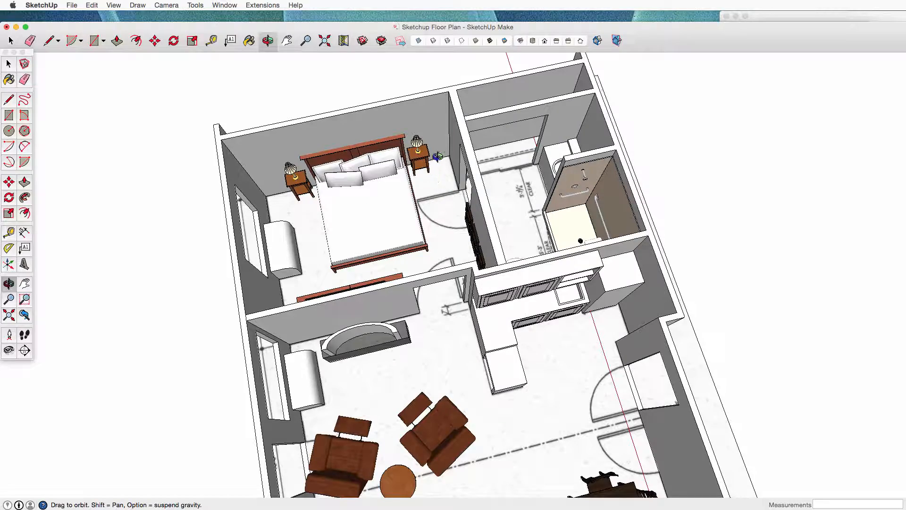
mouse_move(435, 206)
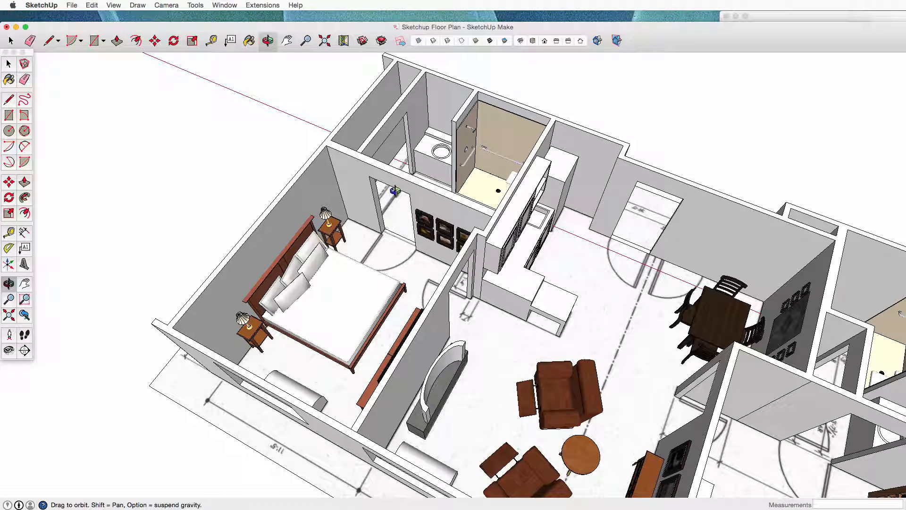
mouse_move(395, 262)
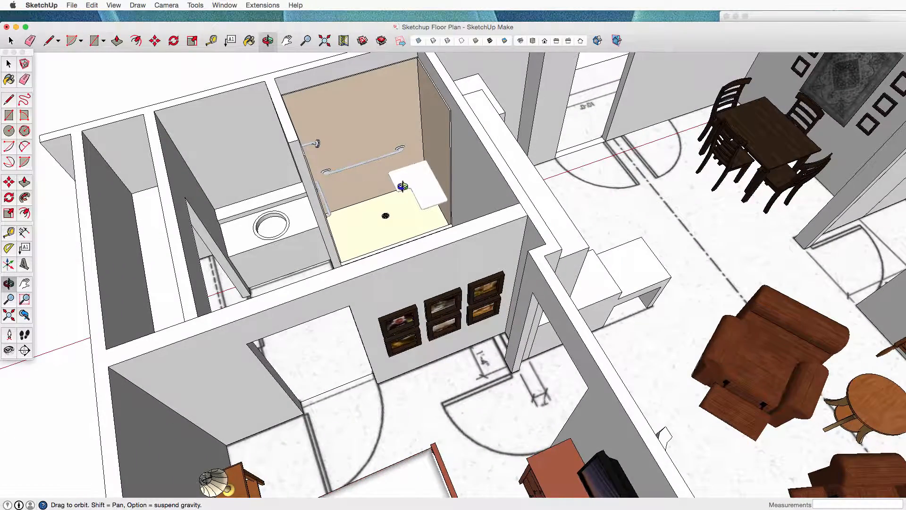
mouse_move(276, 230)
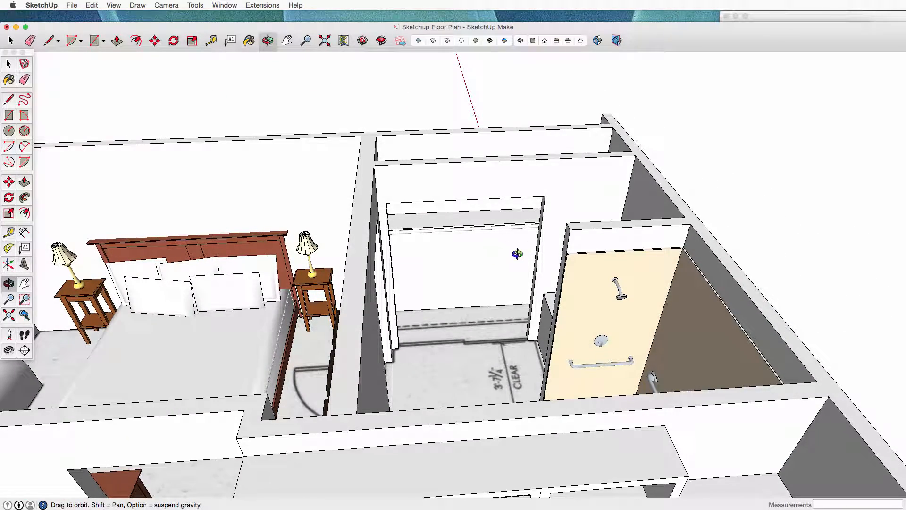
mouse_move(420, 222)
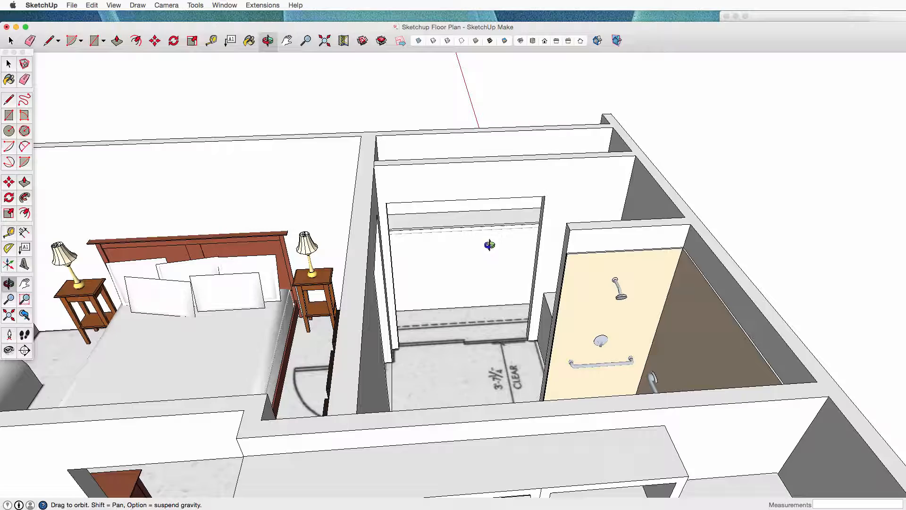
mouse_move(400, 247)
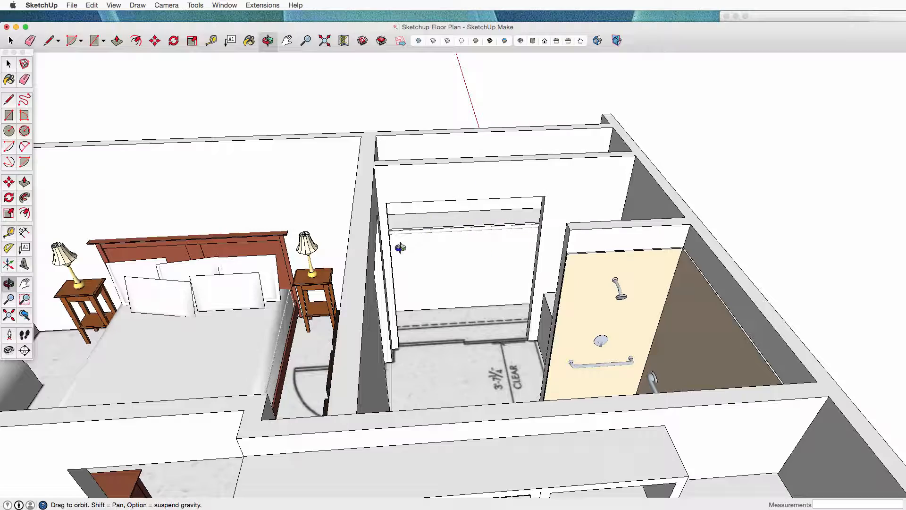